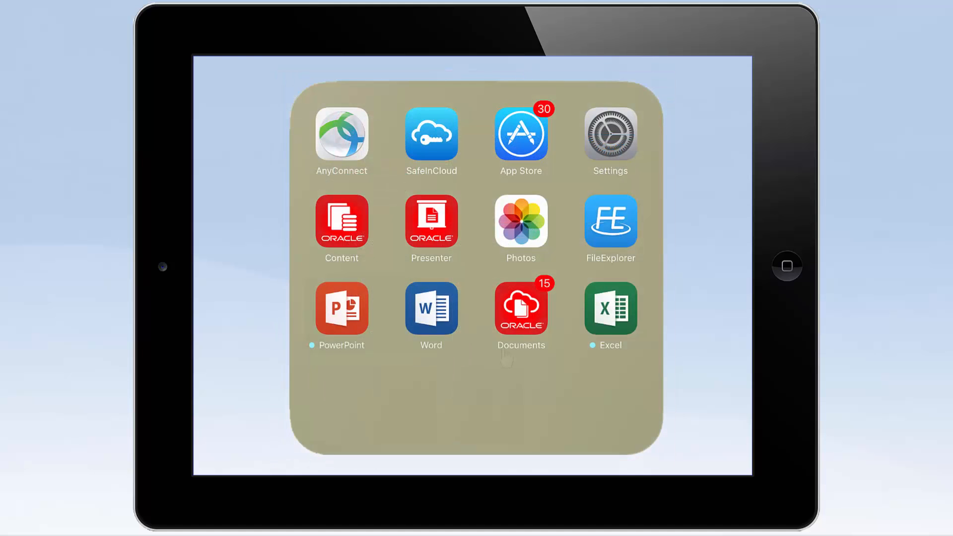
Step: Launch Oracle Documents and preview the get_started_conversation_1635.mp4 video
left_click(522, 308)
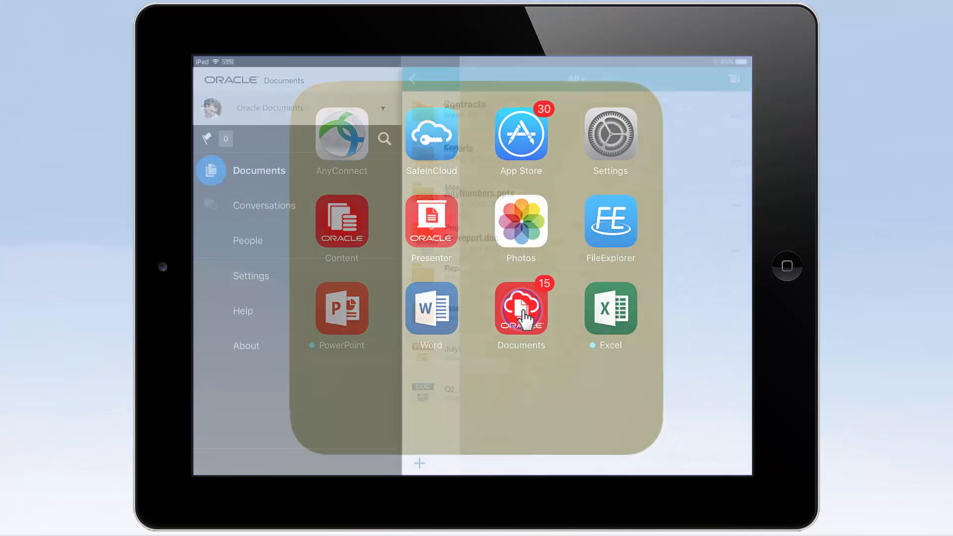
left_click(521, 308)
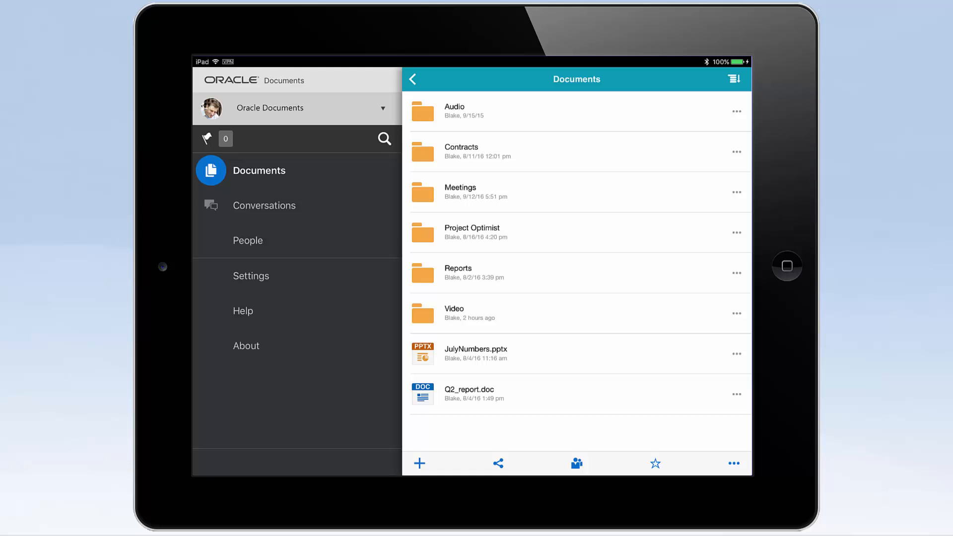
mouse_move(405, 364)
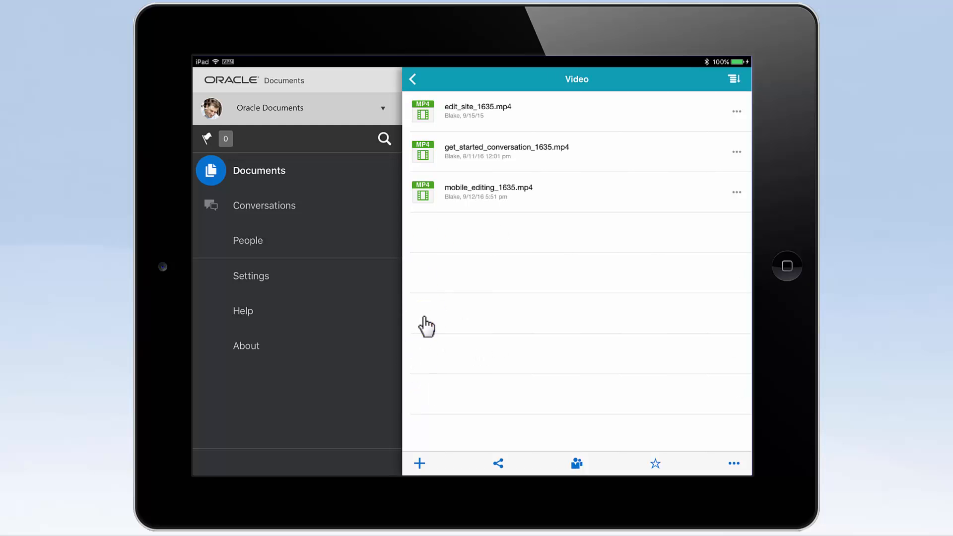
left_click(507, 152)
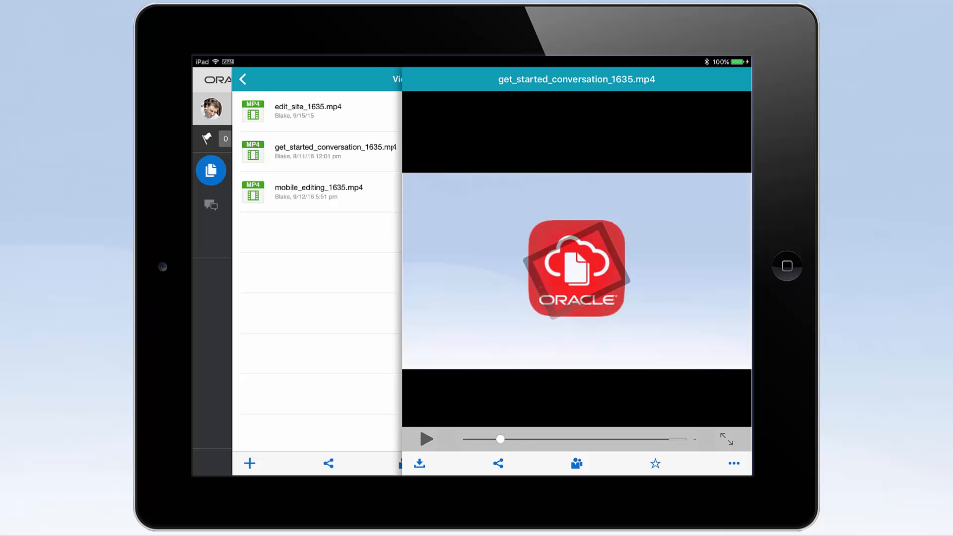
left_click(428, 439)
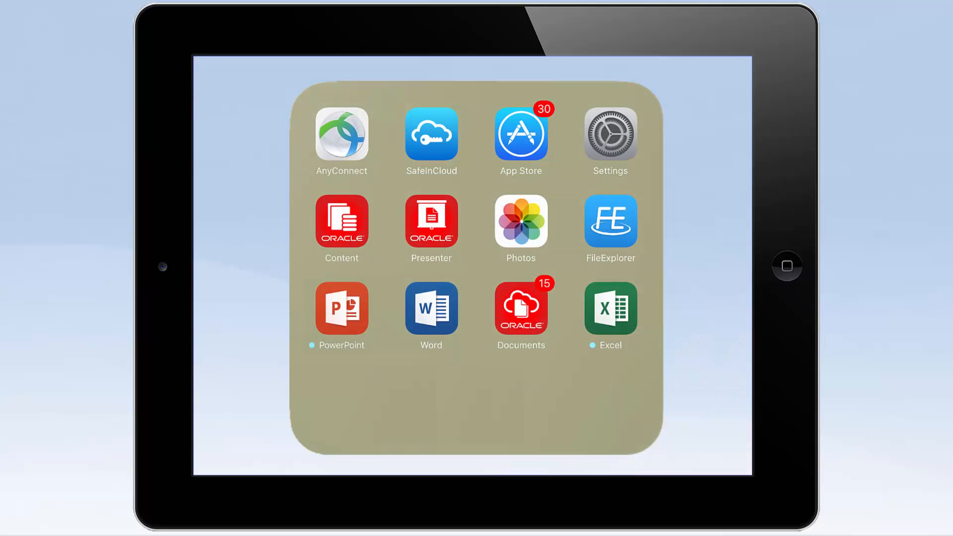
Step: In the photo library's share sheet, enable Oracle Documents and move it to the top
left_click(521, 221)
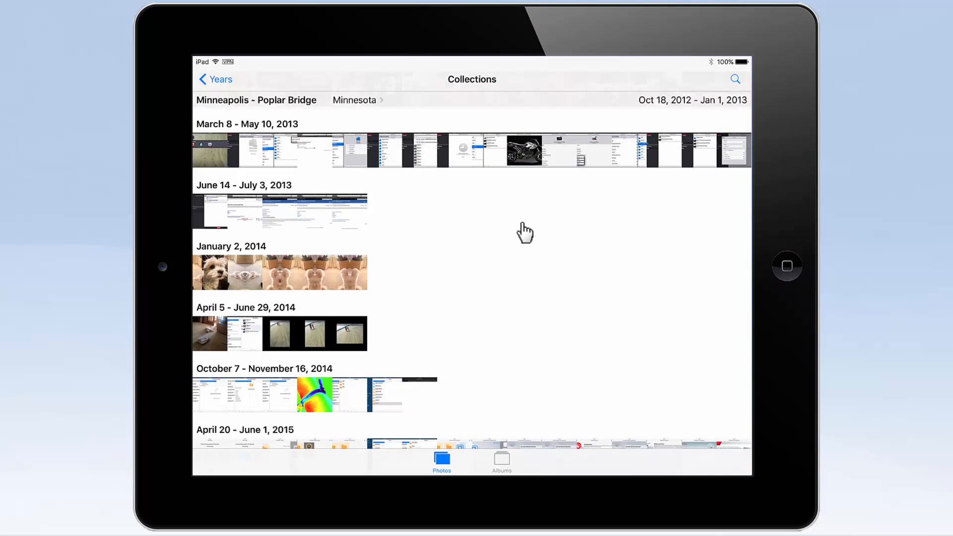
mouse_move(226, 255)
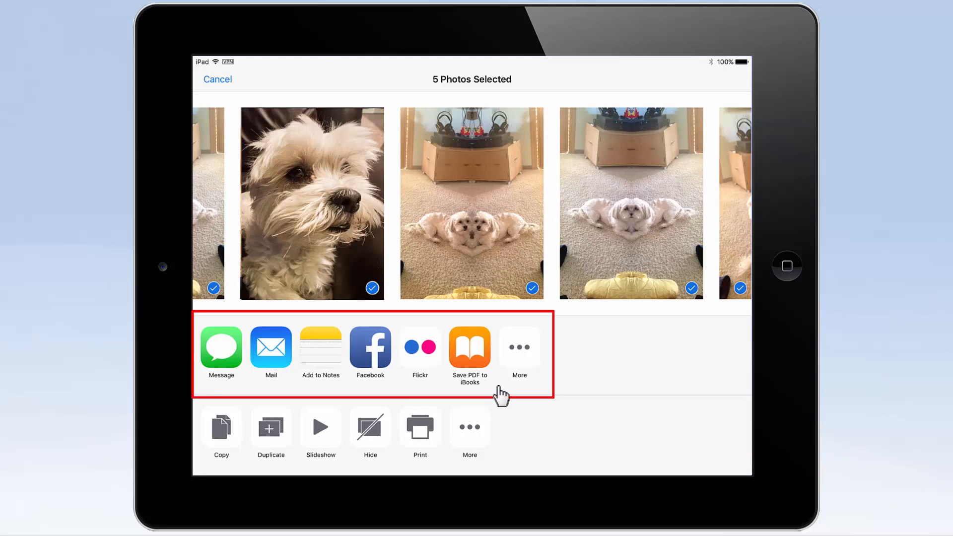
left_click(519, 347)
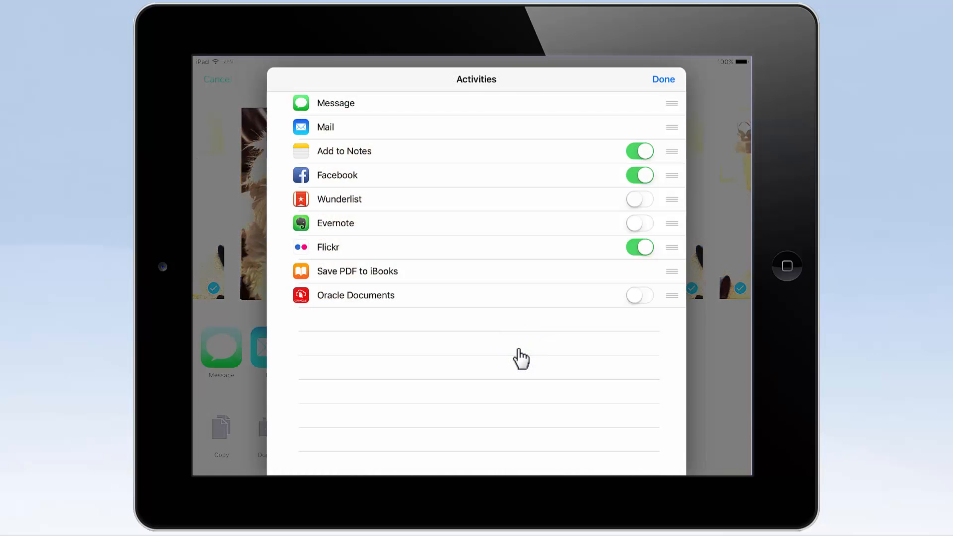
left_click(640, 295)
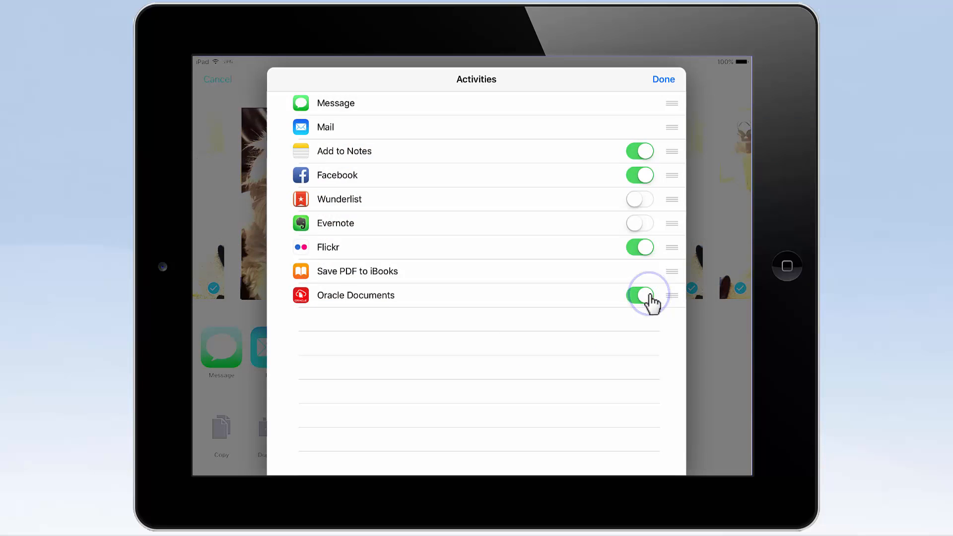
left_click_drag(672, 295, 672, 180)
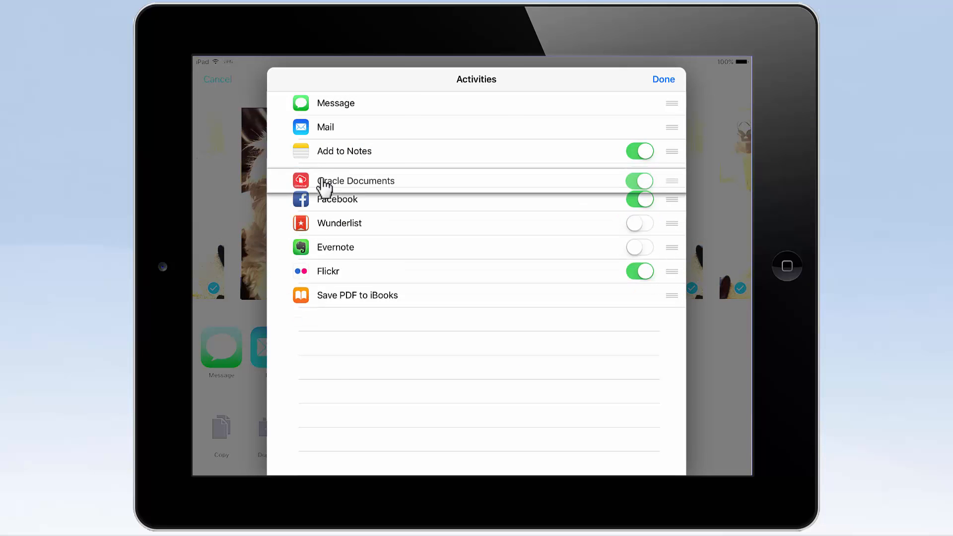
left_click(664, 80)
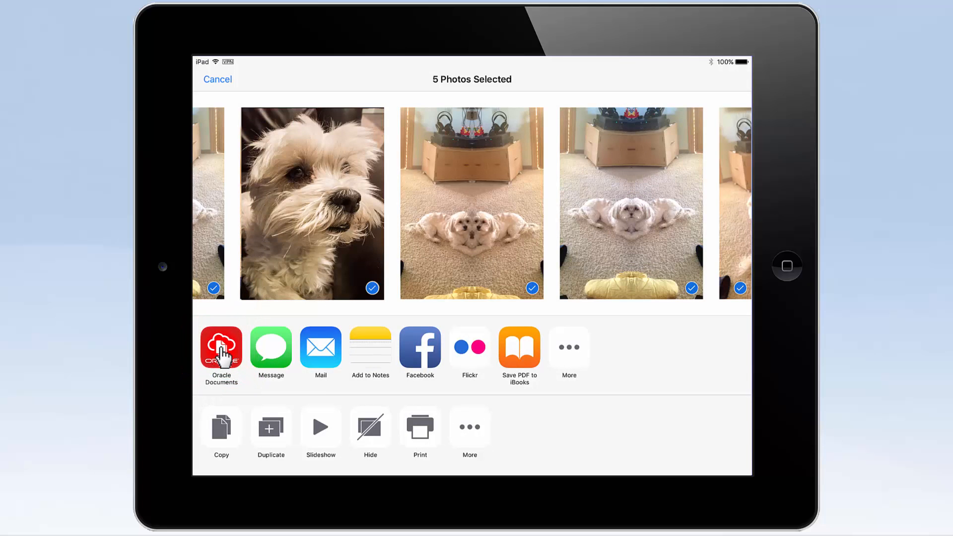
Step: Send the five photos through the Oracle Documents account into ACME-Project Optimist
left_click(221, 347)
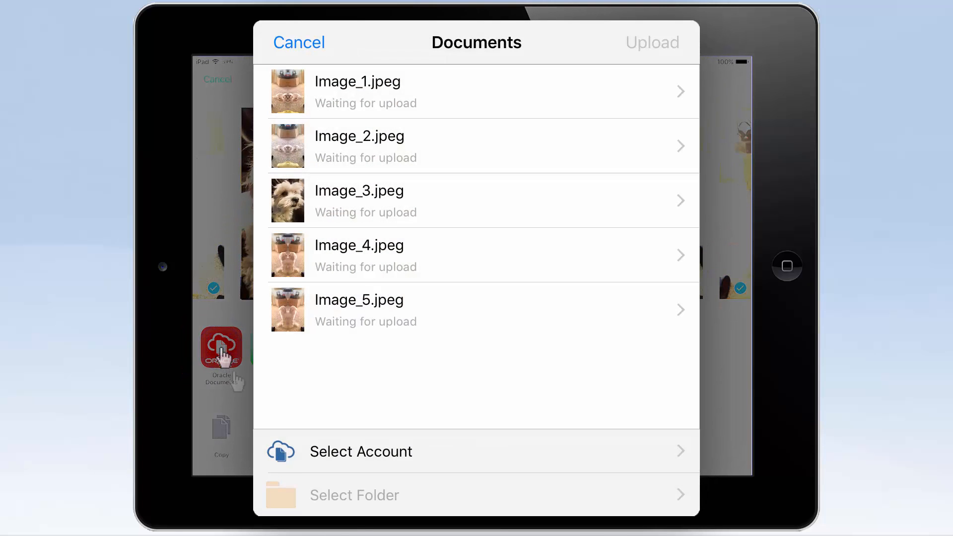
left_click(361, 452)
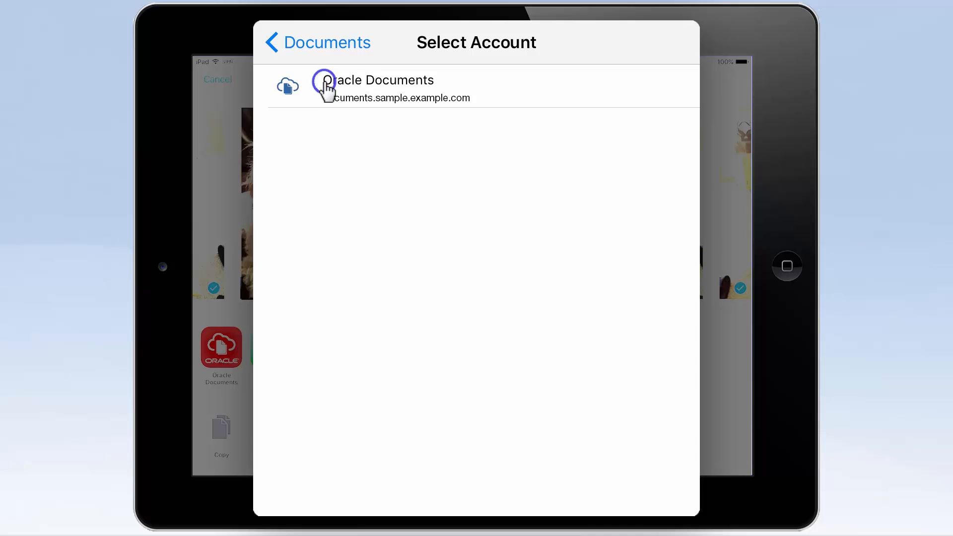
left_click(325, 87)
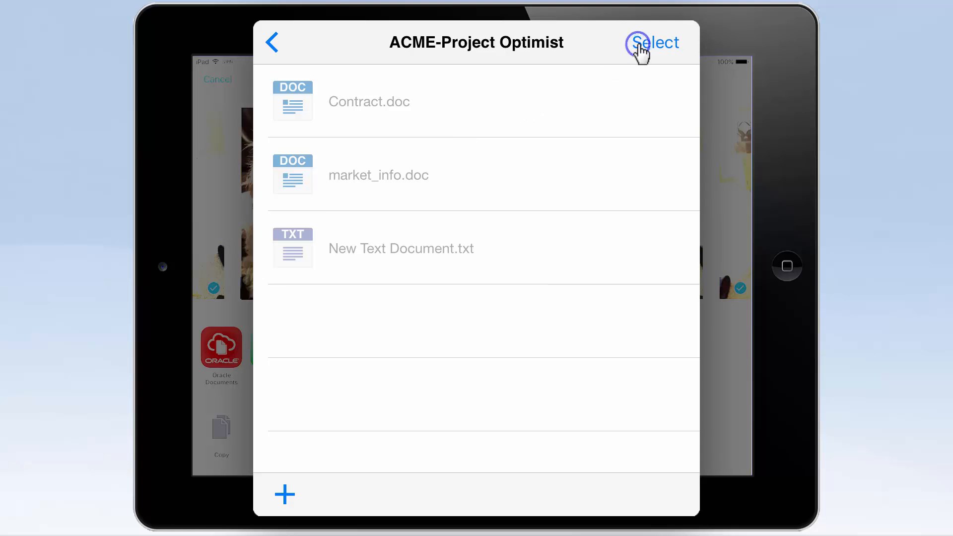
left_click(654, 42)
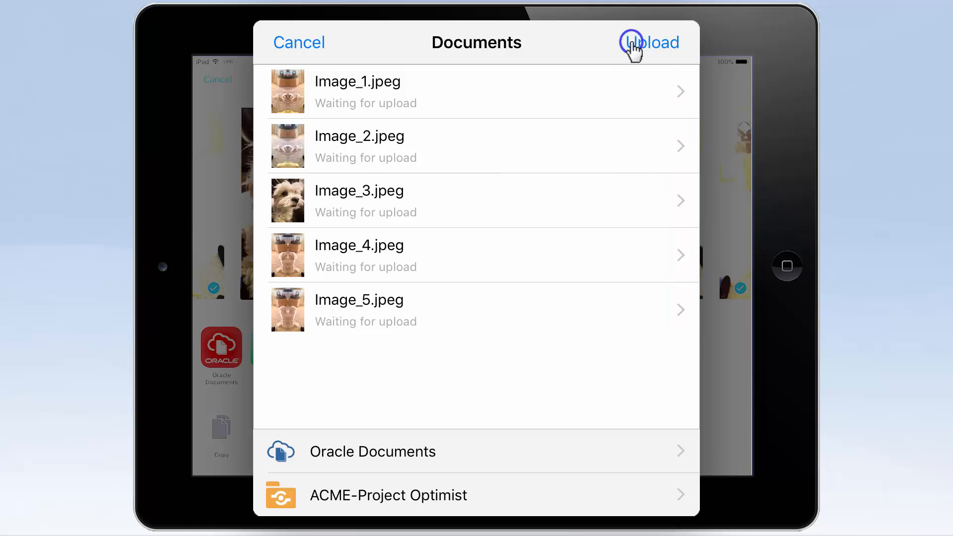
left_click(634, 42)
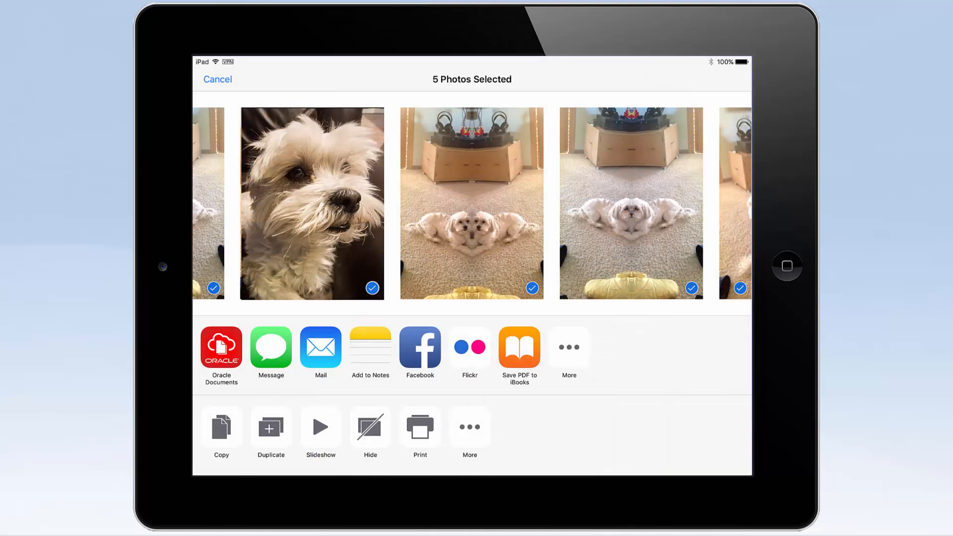
Step: In Oracle Documents, choose Upload Media or Files from the add menu
left_click(222, 347)
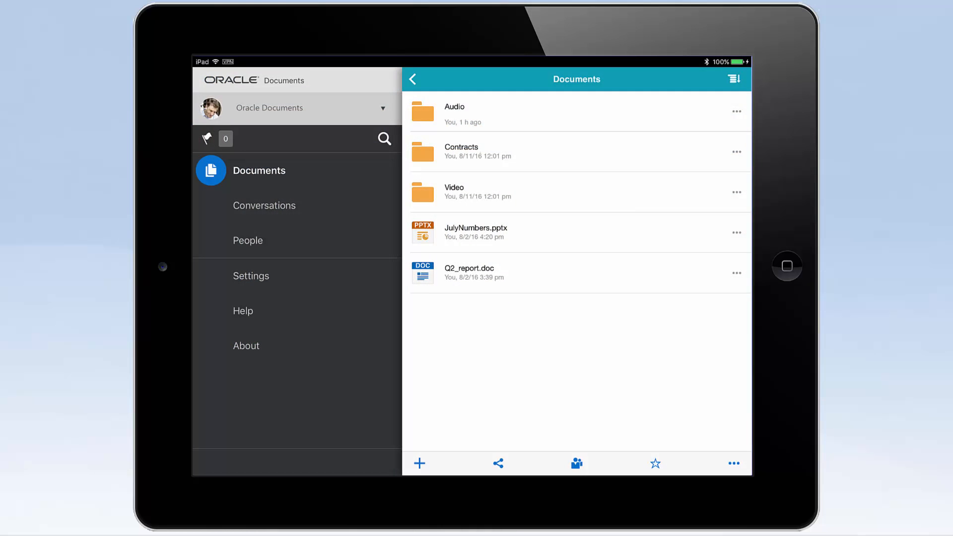
mouse_move(396, 463)
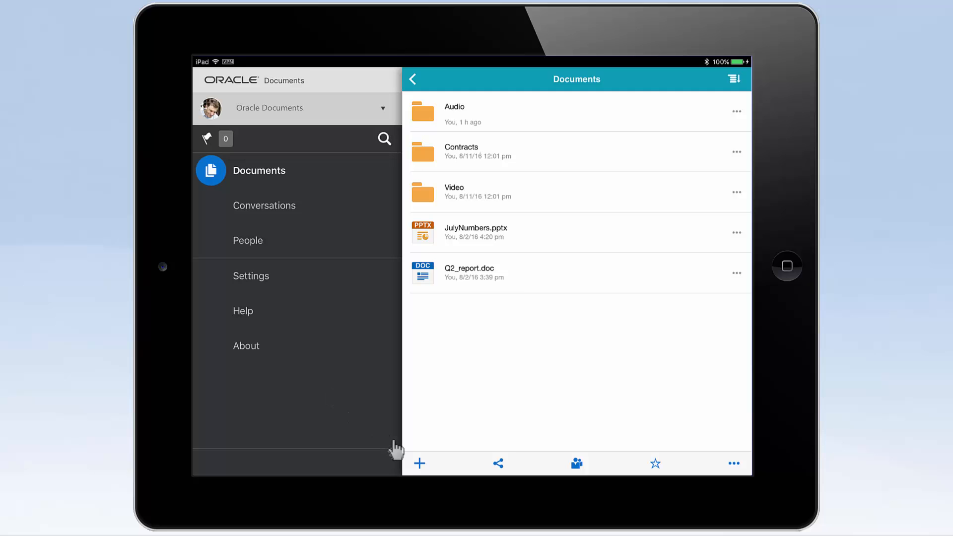
left_click(420, 463)
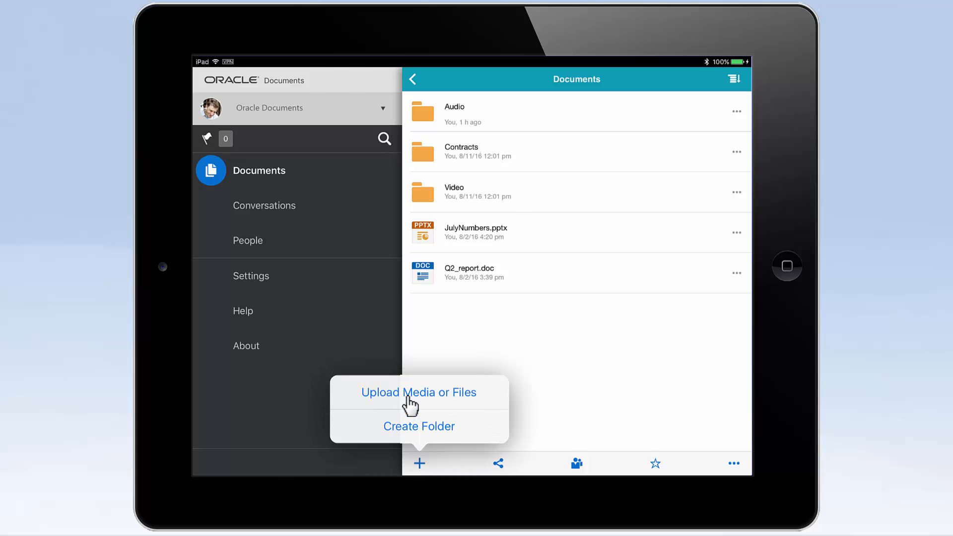
left_click(419, 392)
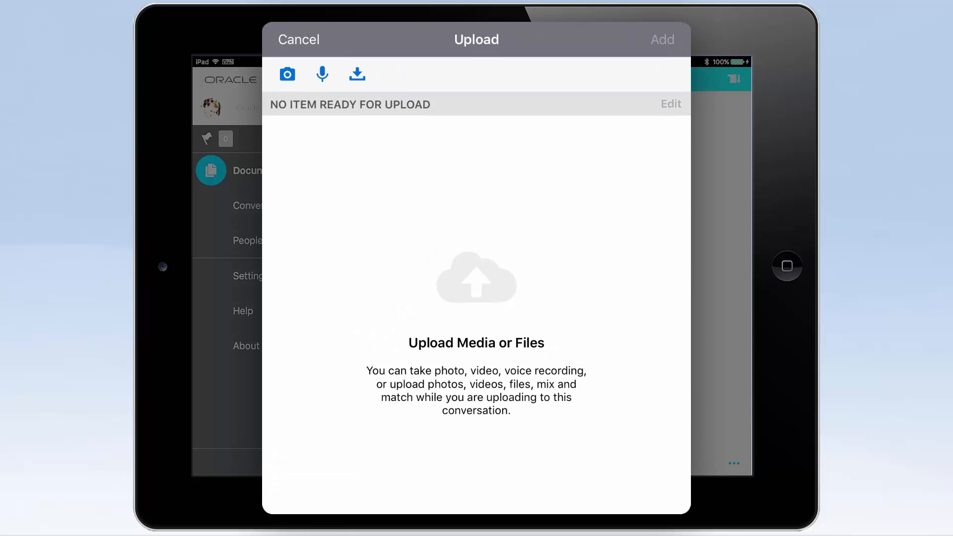
mouse_move(268, 122)
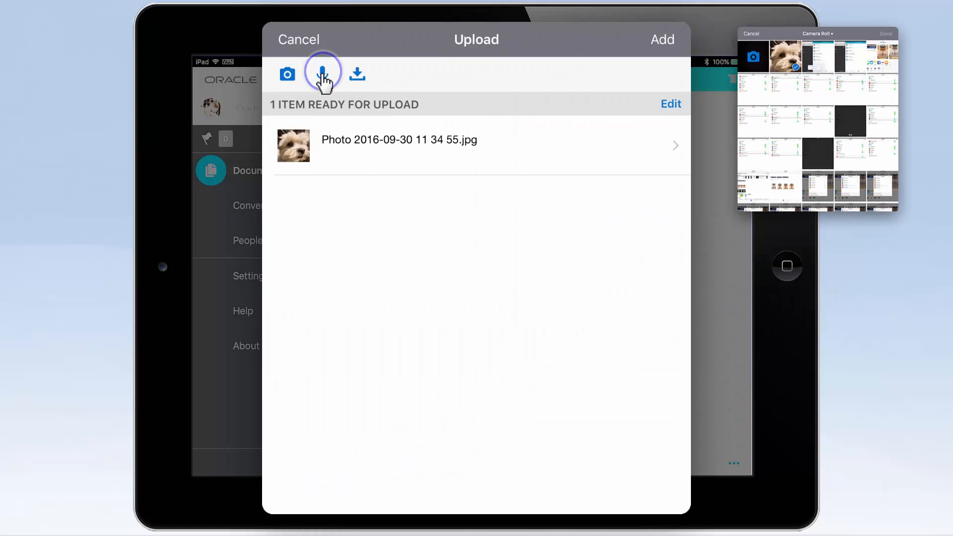
Step: Record a voice note, add Contract.doc from iCloud Drive, upload, then share Android photos
left_click(323, 72)
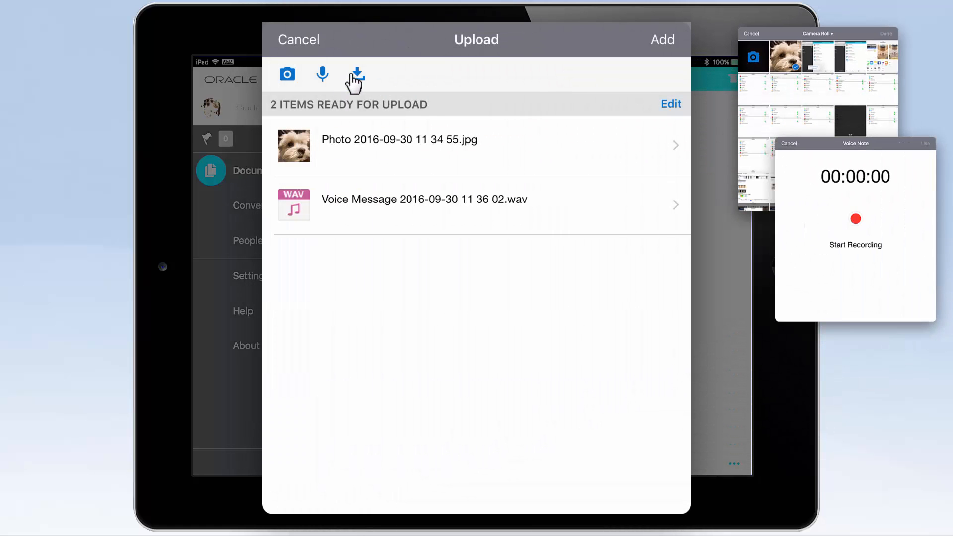
left_click(358, 74)
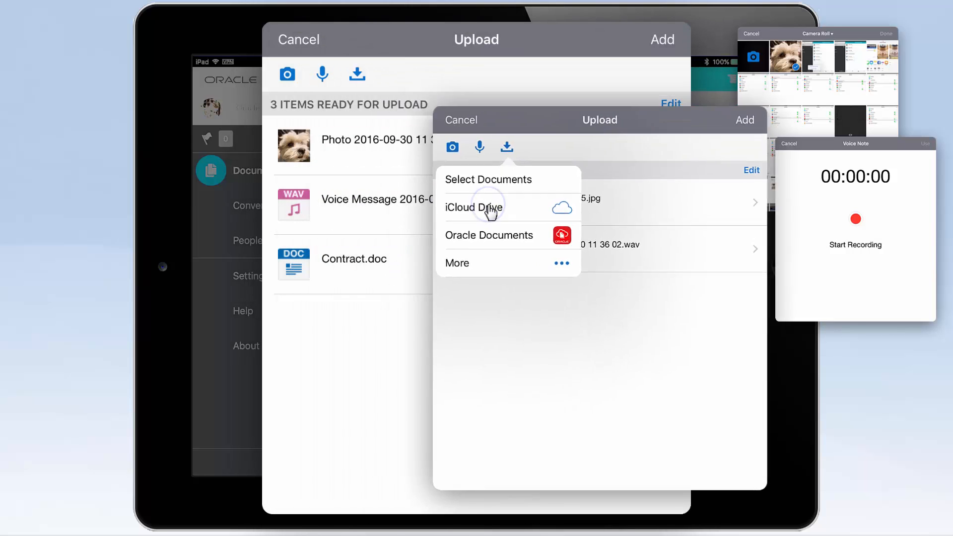
left_click(483, 207)
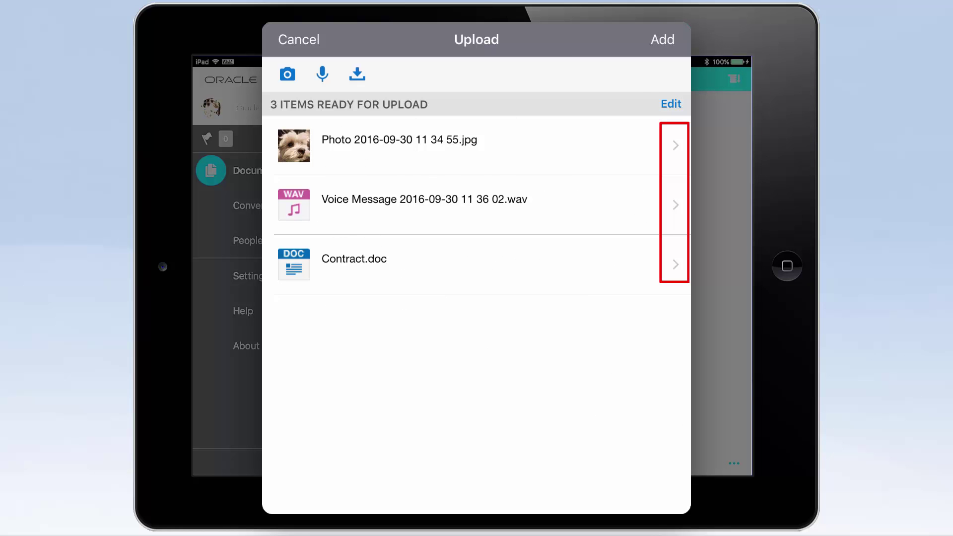
left_click(661, 38)
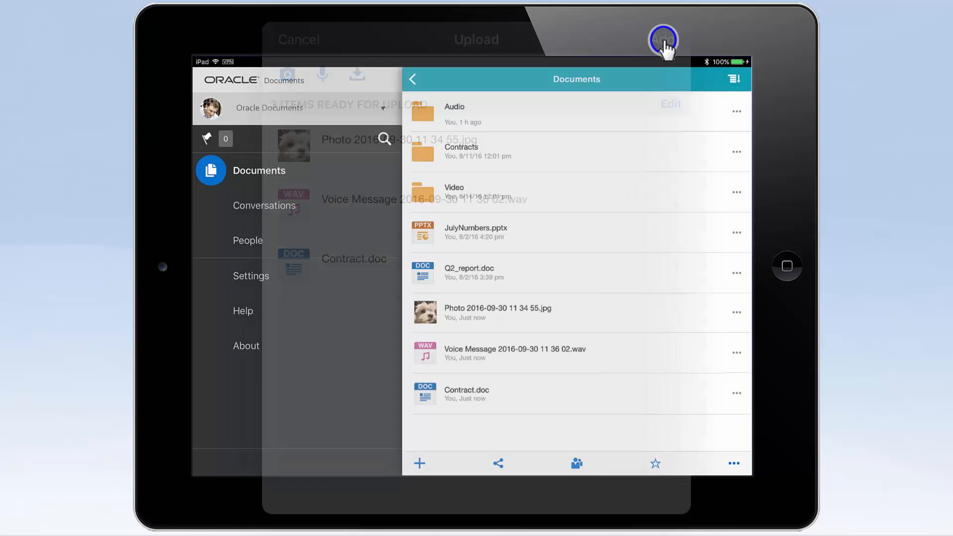
left_click(663, 36)
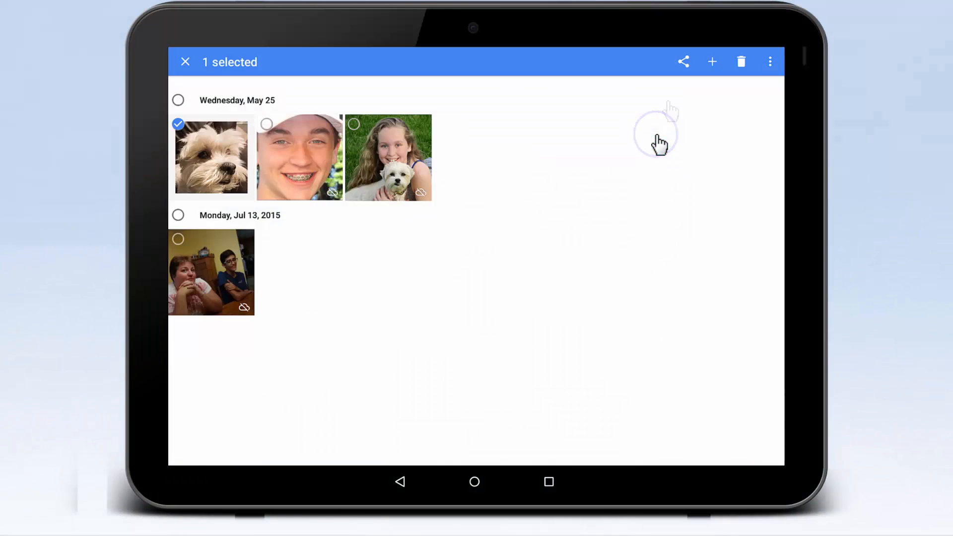
left_click(683, 62)
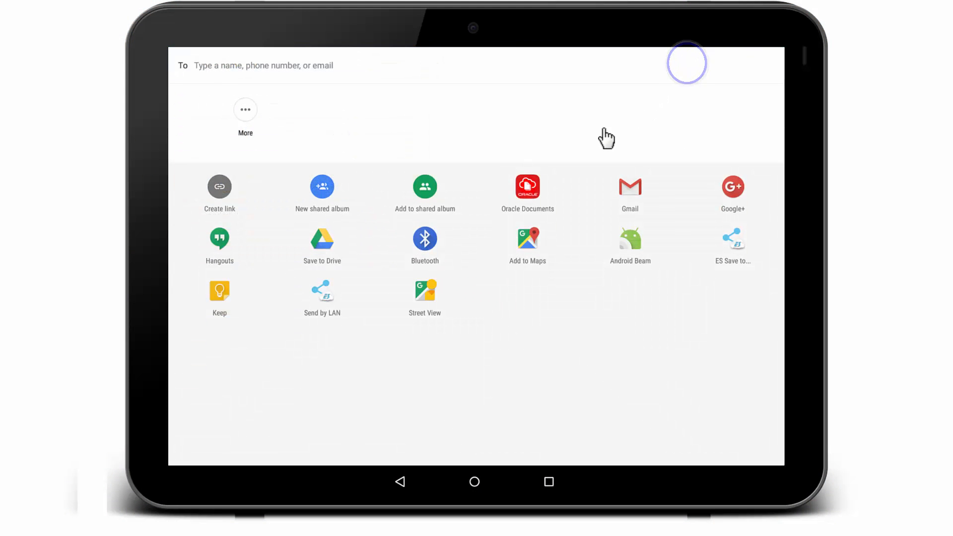
Step: Upload the three Android photos to My Home Folder and show the add-content options
left_click(528, 187)
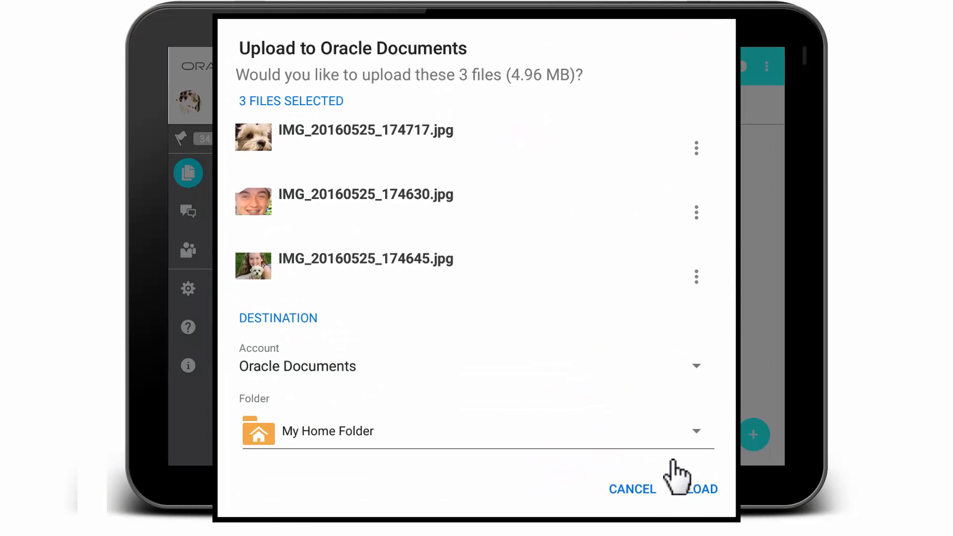
left_click(702, 489)
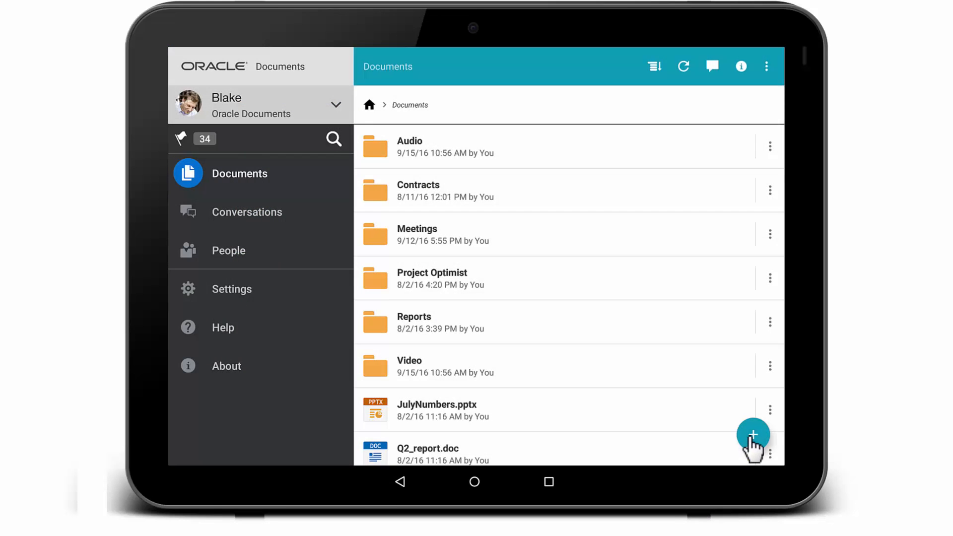
left_click(753, 434)
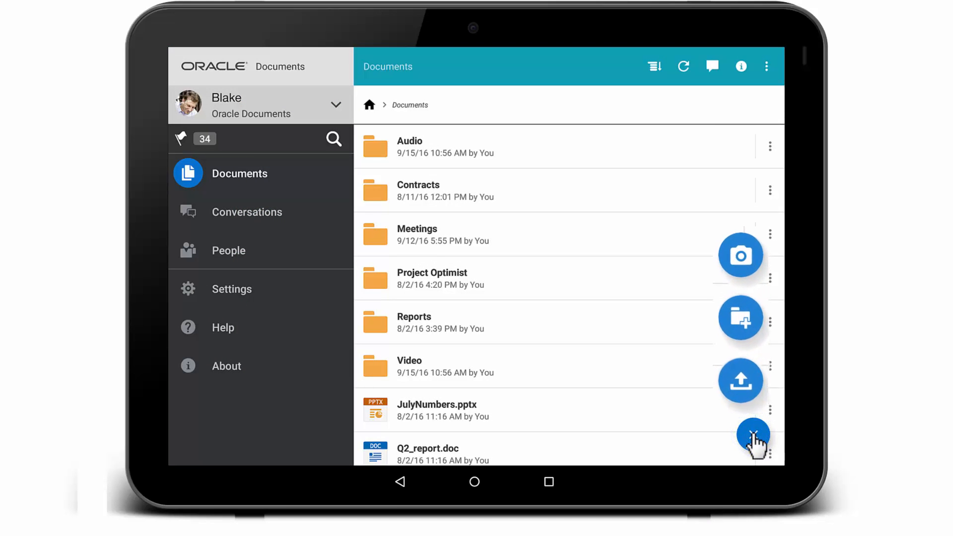
left_click(752, 434)
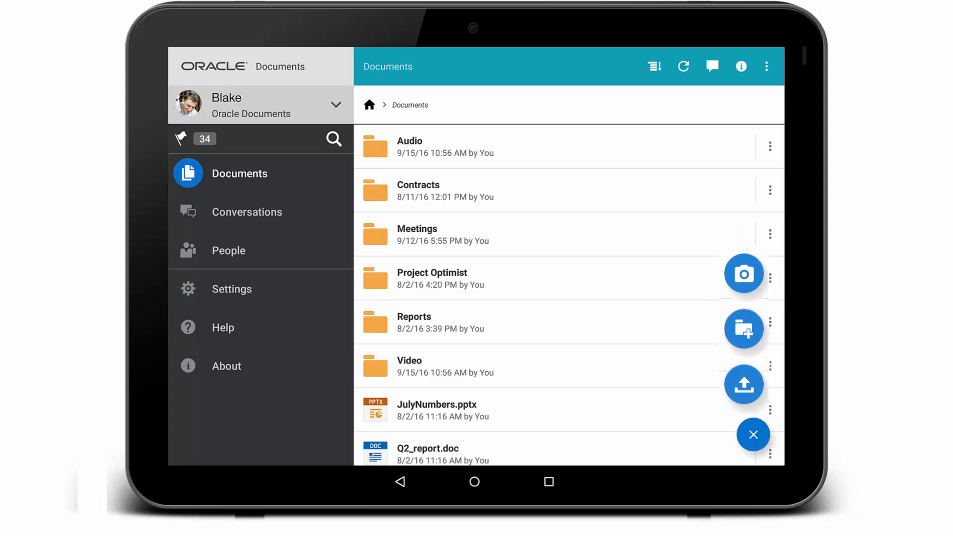